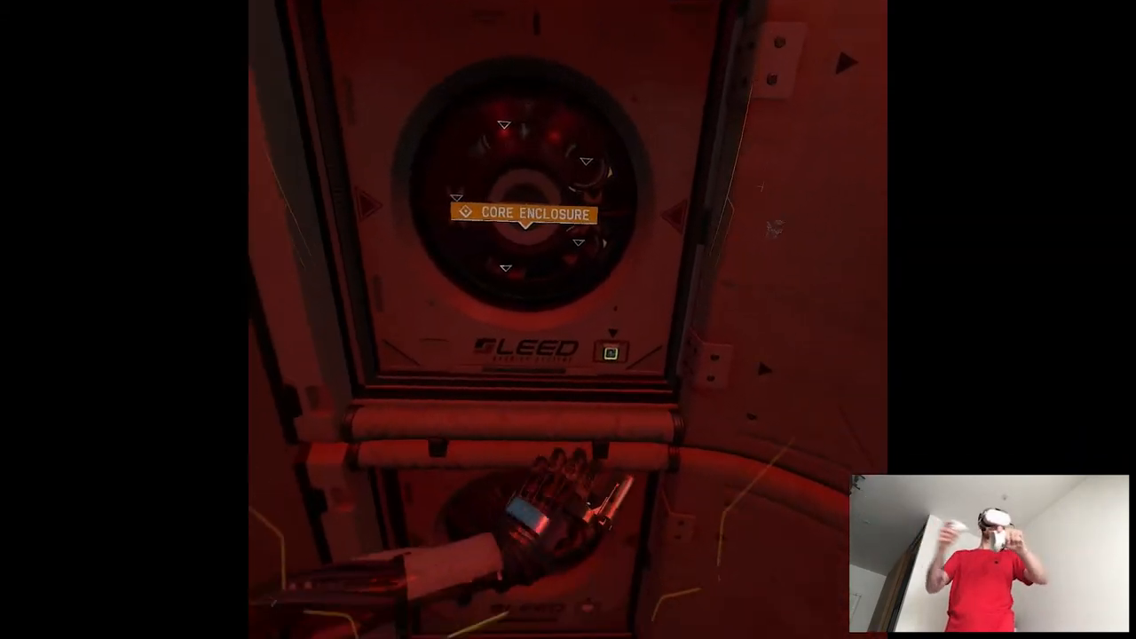
{"action": "mouse_move", "coordinate": [568, 320]}
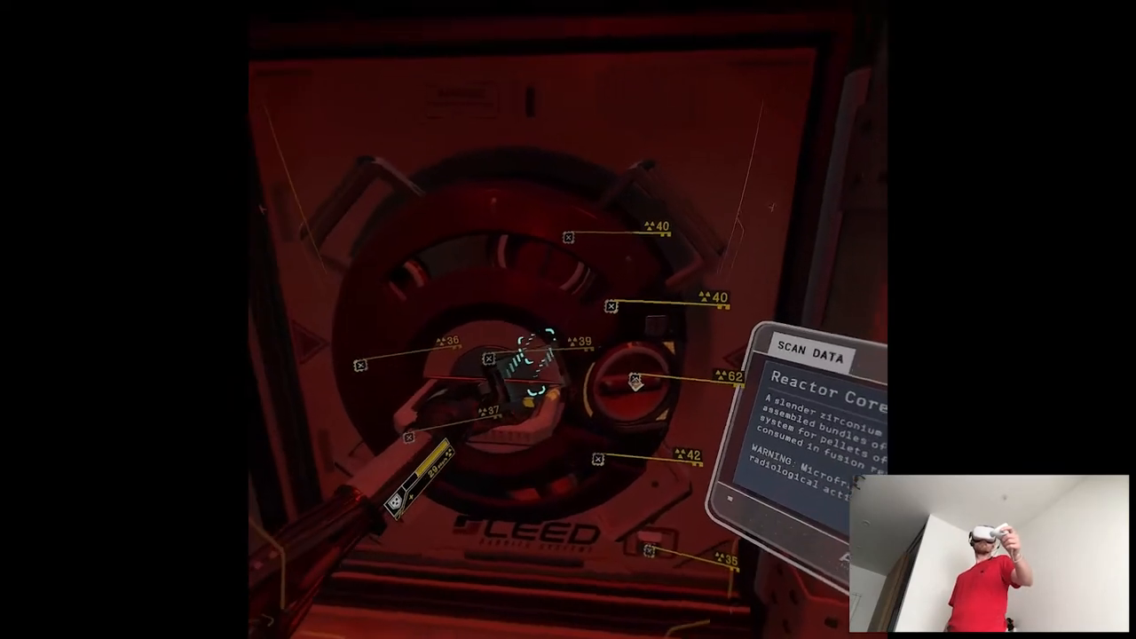
{"action": "mouse_move", "coordinate": [568, 320]}
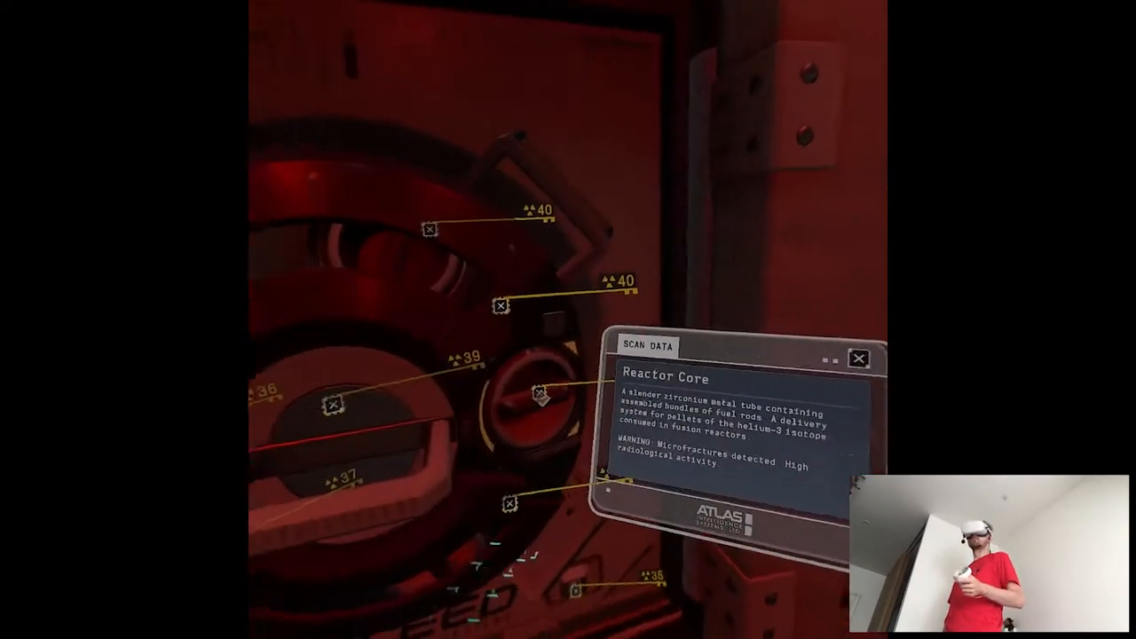
{"action": "mouse_move", "coordinate": [568, 319]}
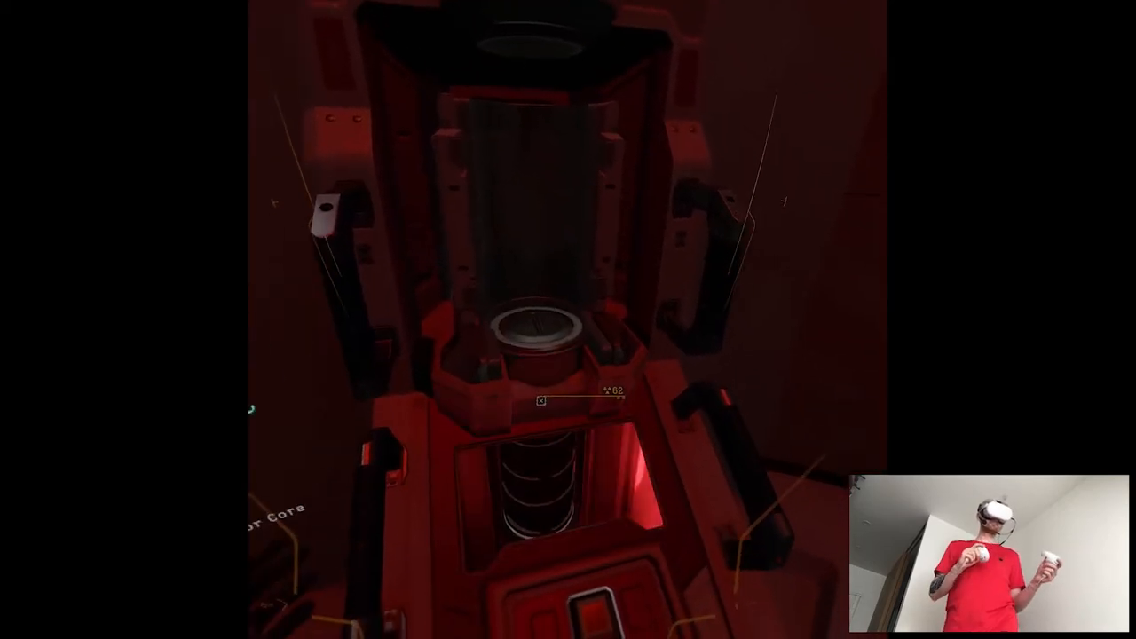
{"action": "mouse_move", "coordinate": [568, 319]}
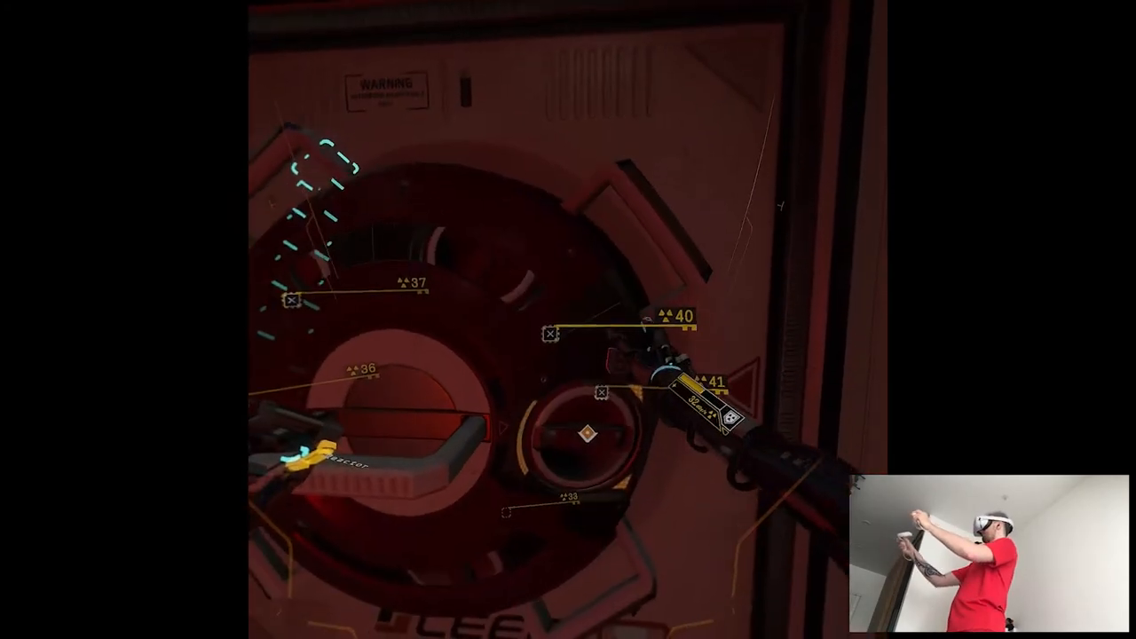
{"action": "mouse_move", "coordinate": [568, 319]}
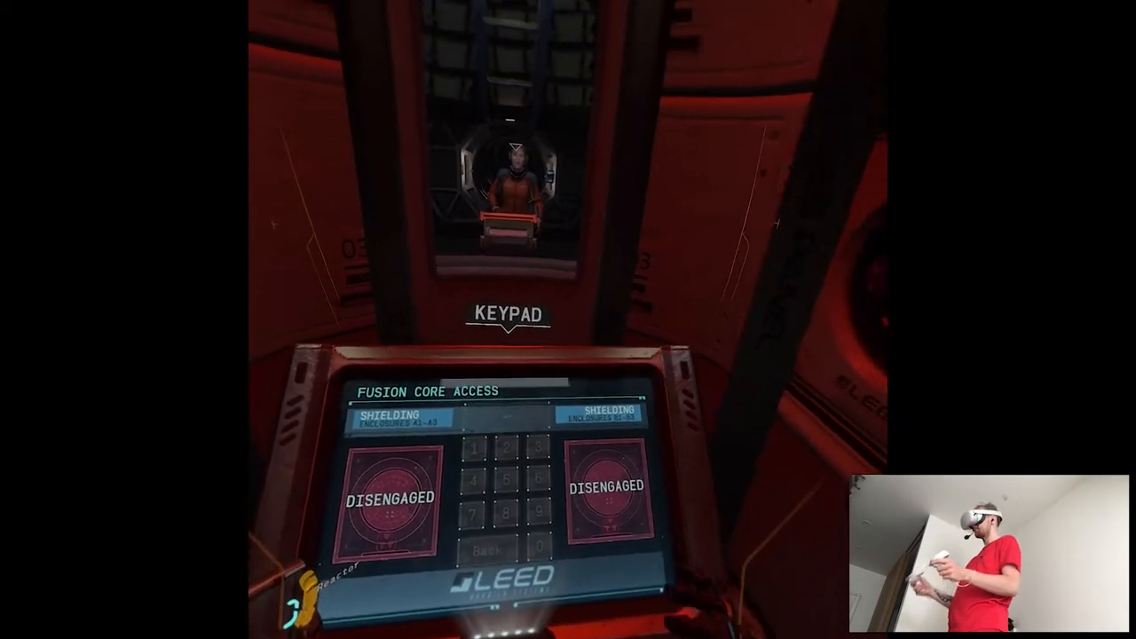
{"action": "mouse_move", "coordinate": [568, 320]}
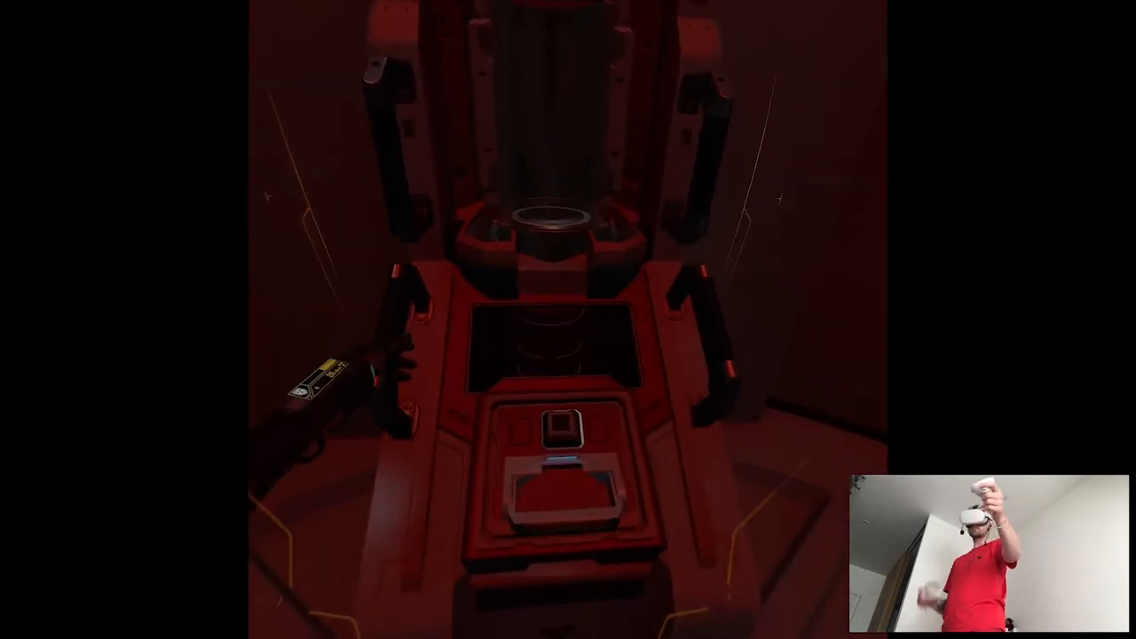
{"action": "mouse_move", "coordinate": [568, 320]}
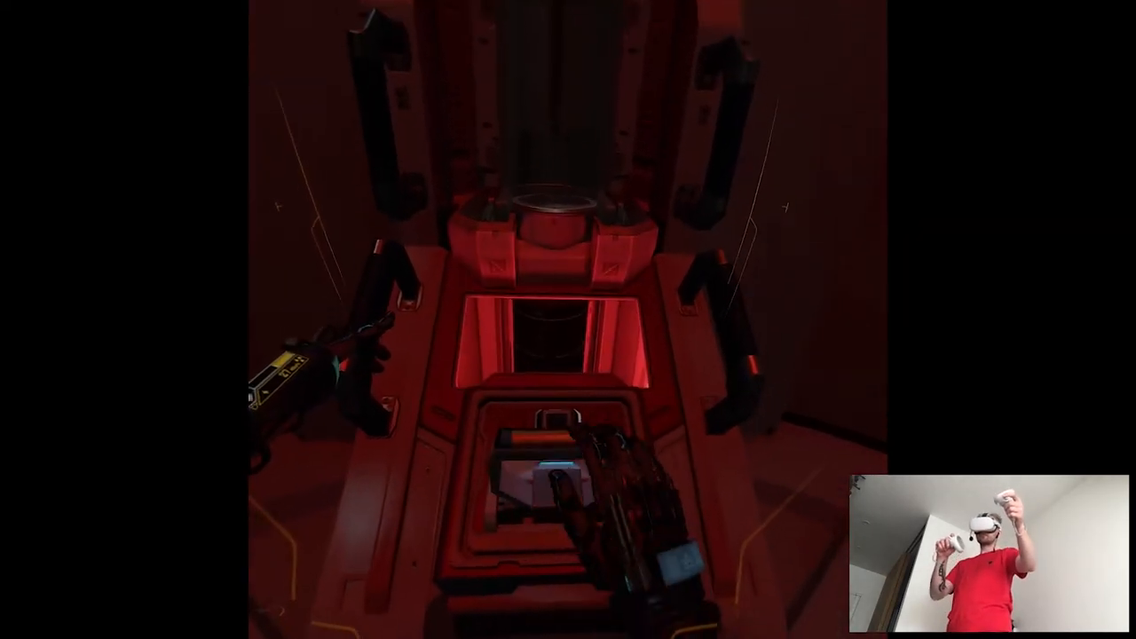
{"action": "mouse_move", "coordinate": [568, 319]}
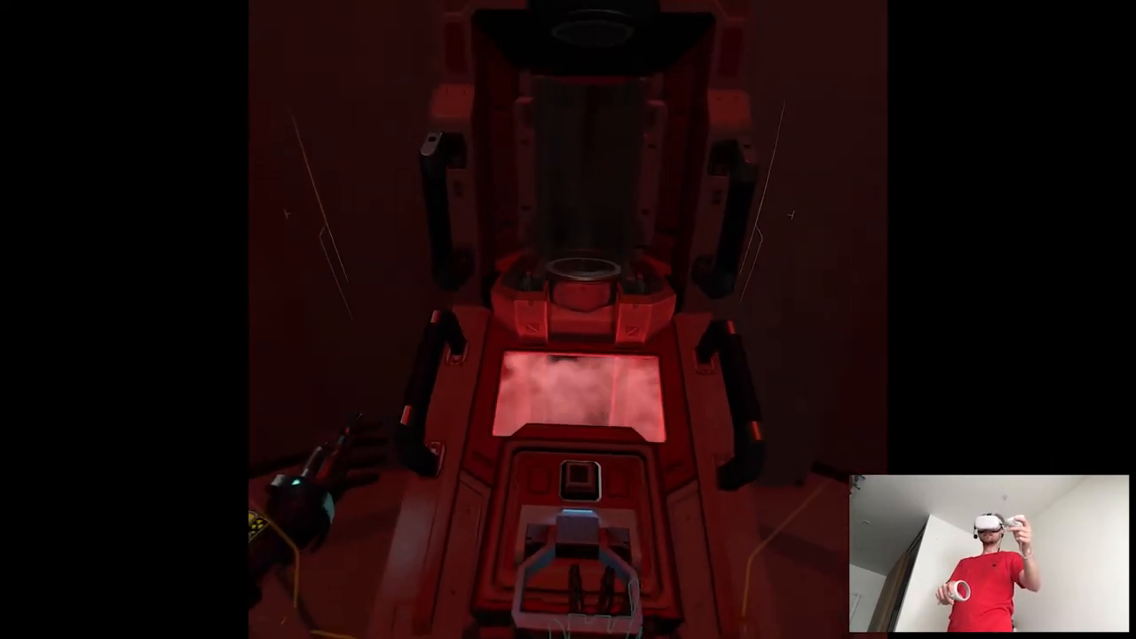